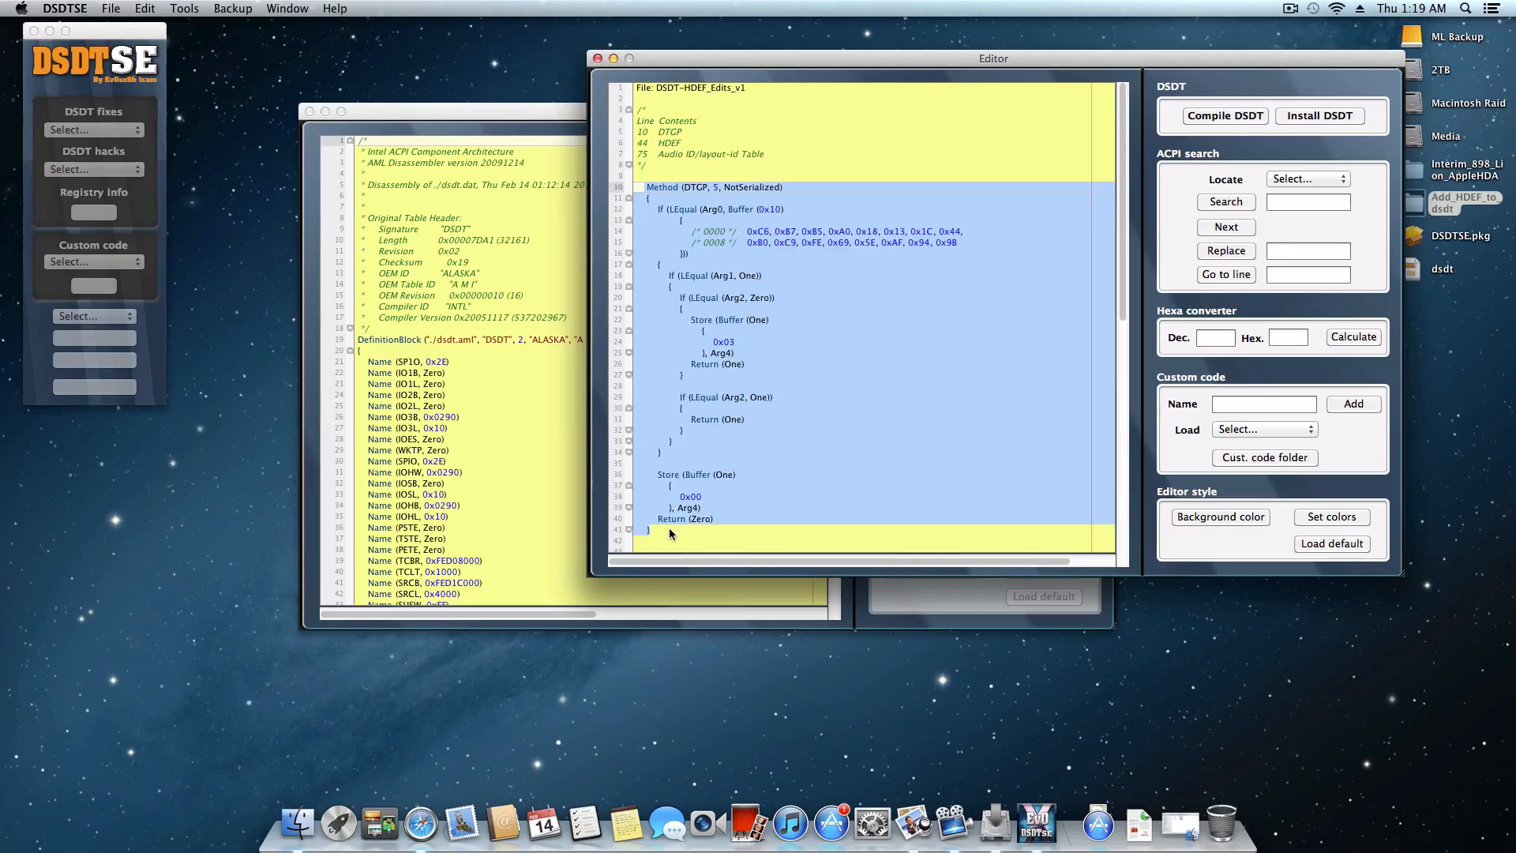
{"action": "mouse_move", "coordinate": [665, 527]}
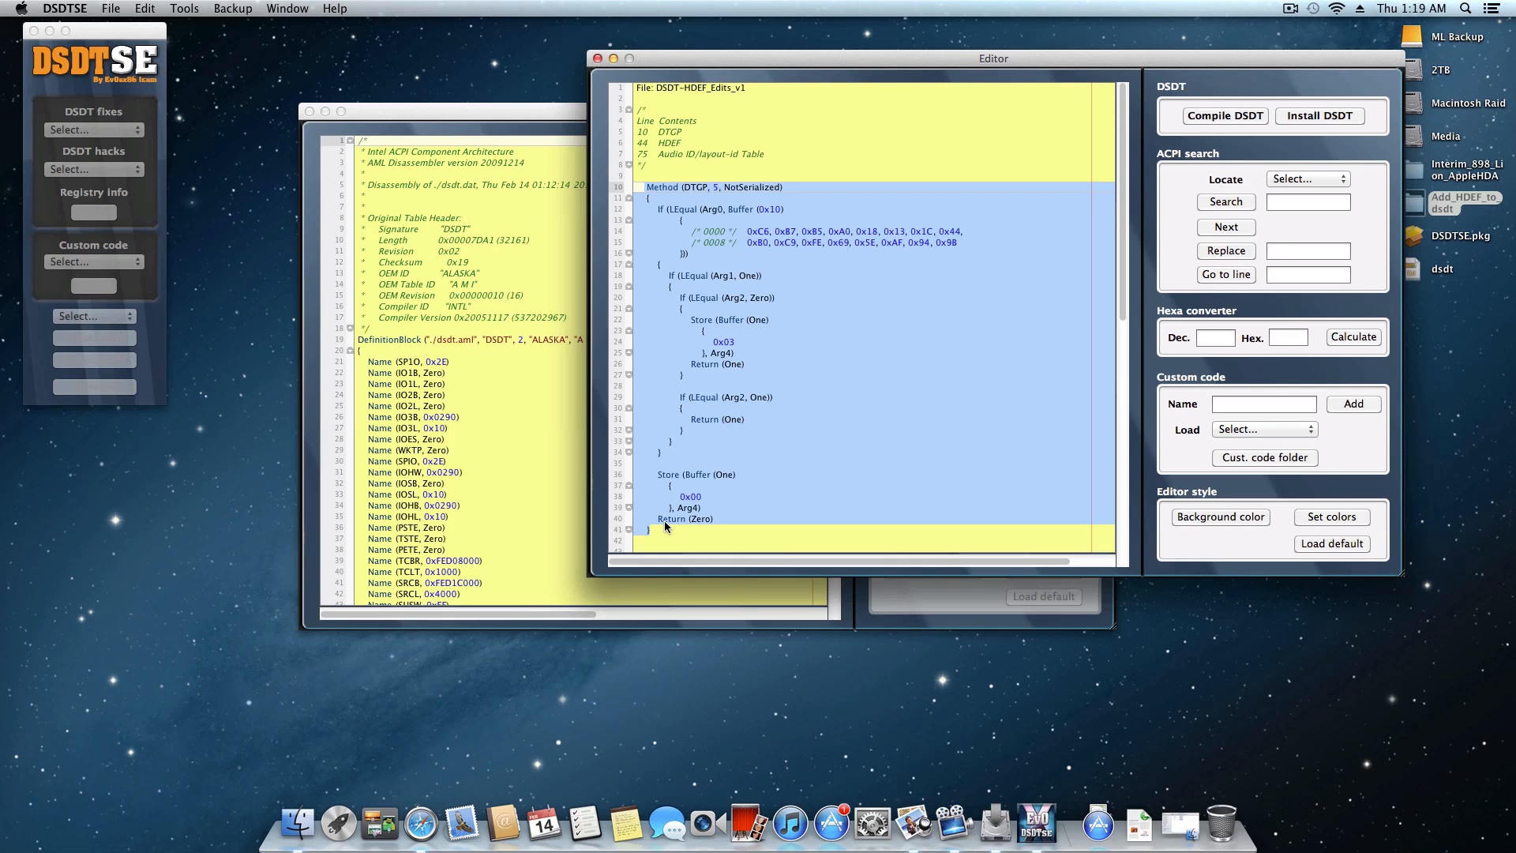
Choose the Macintosh SSD volume as the MultiBeast install destination and continue to the Custom Install list
{"action": "right_click", "coordinate": [675, 534]}
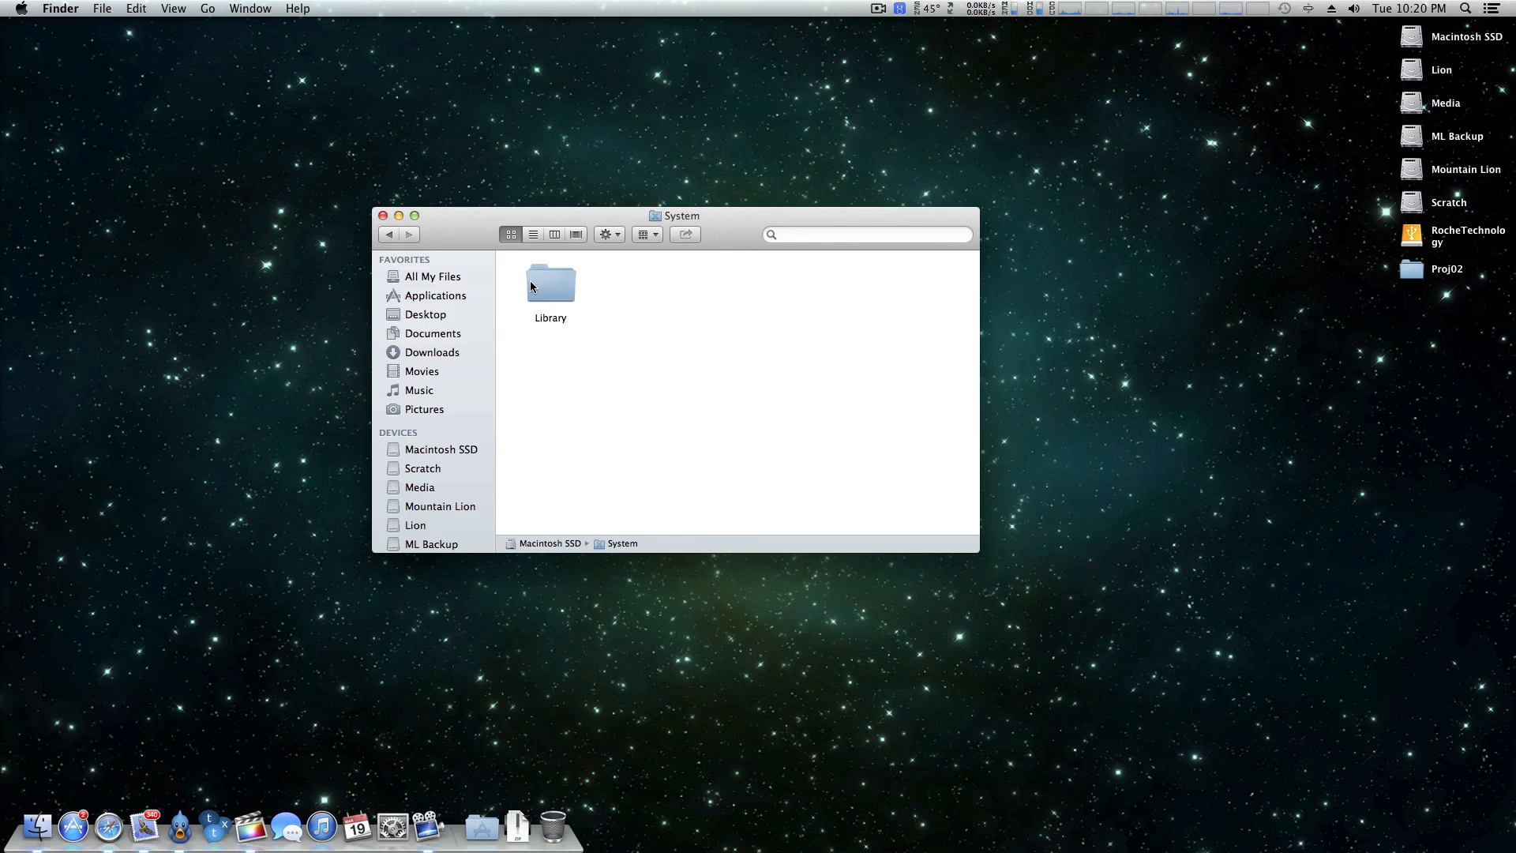
{"action": "double_click", "coordinate": [549, 286]}
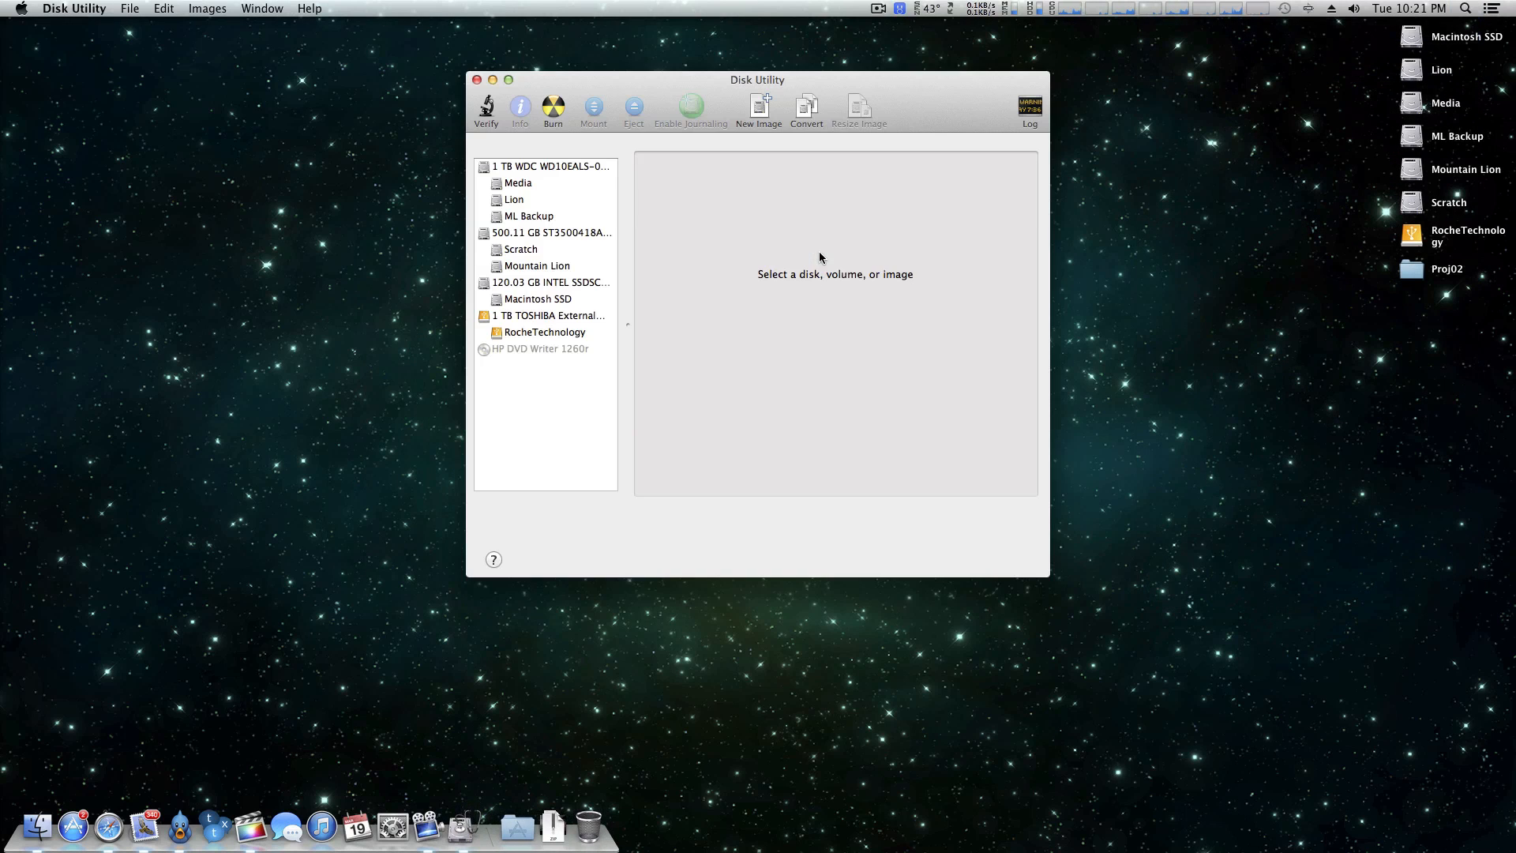
{"action": "left_click", "coordinate": [537, 298]}
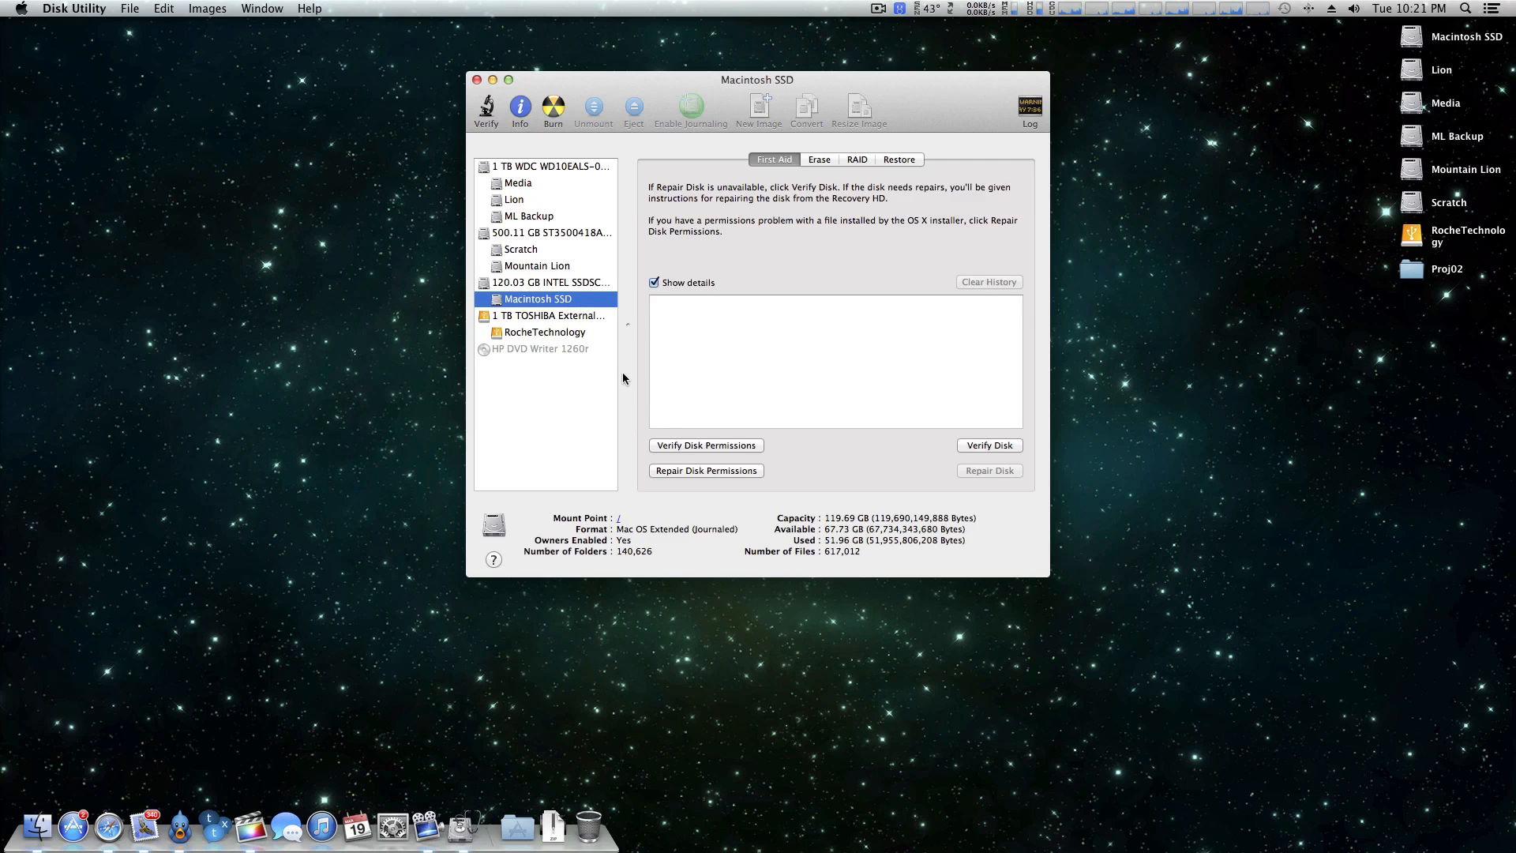
{"action": "left_click", "coordinate": [706, 471]}
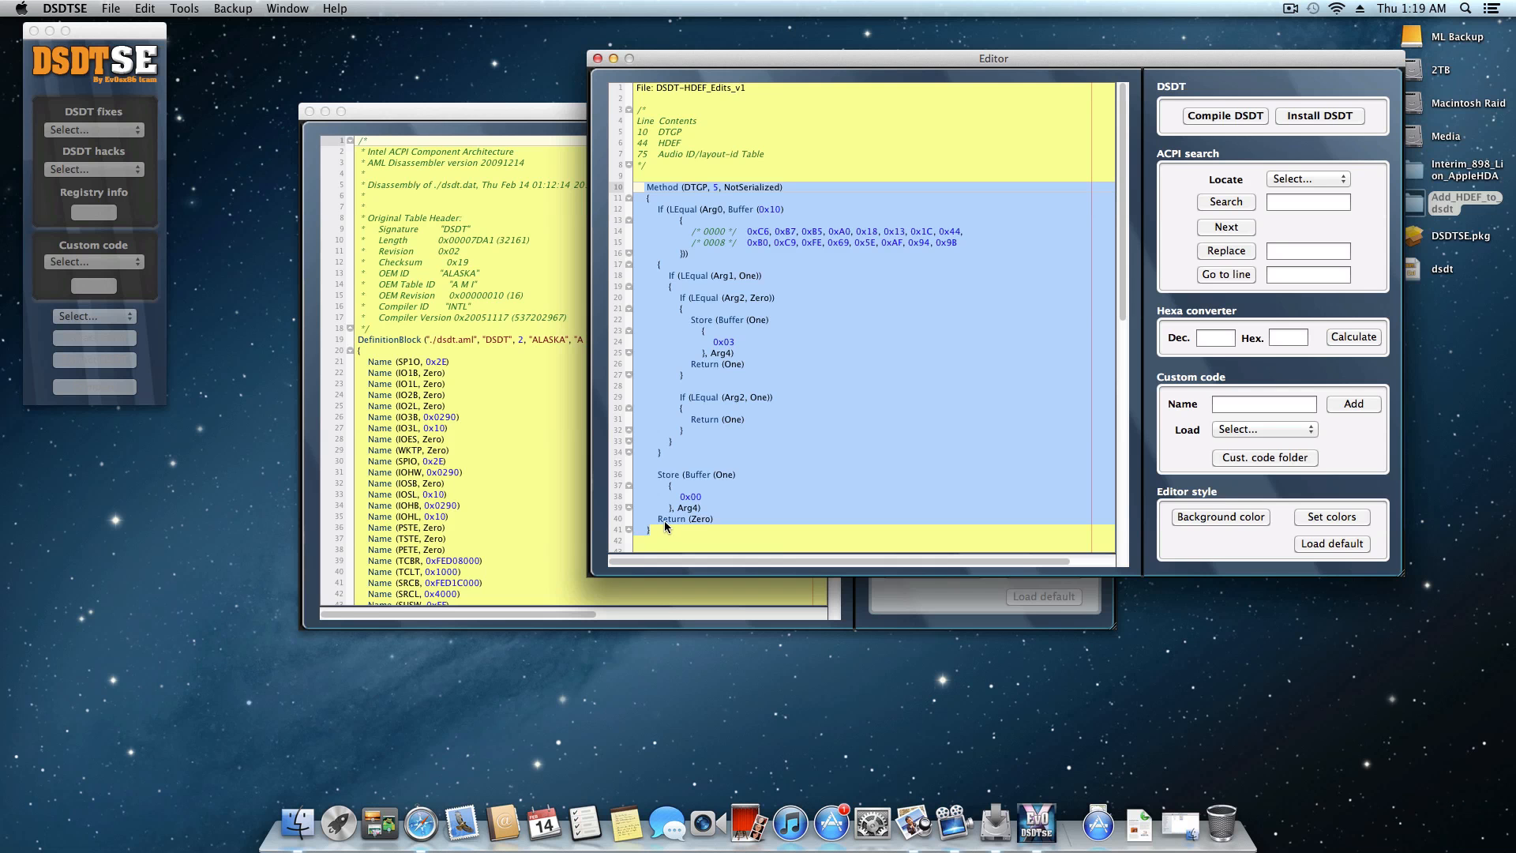
{"action": "right_click", "coordinate": [666, 523]}
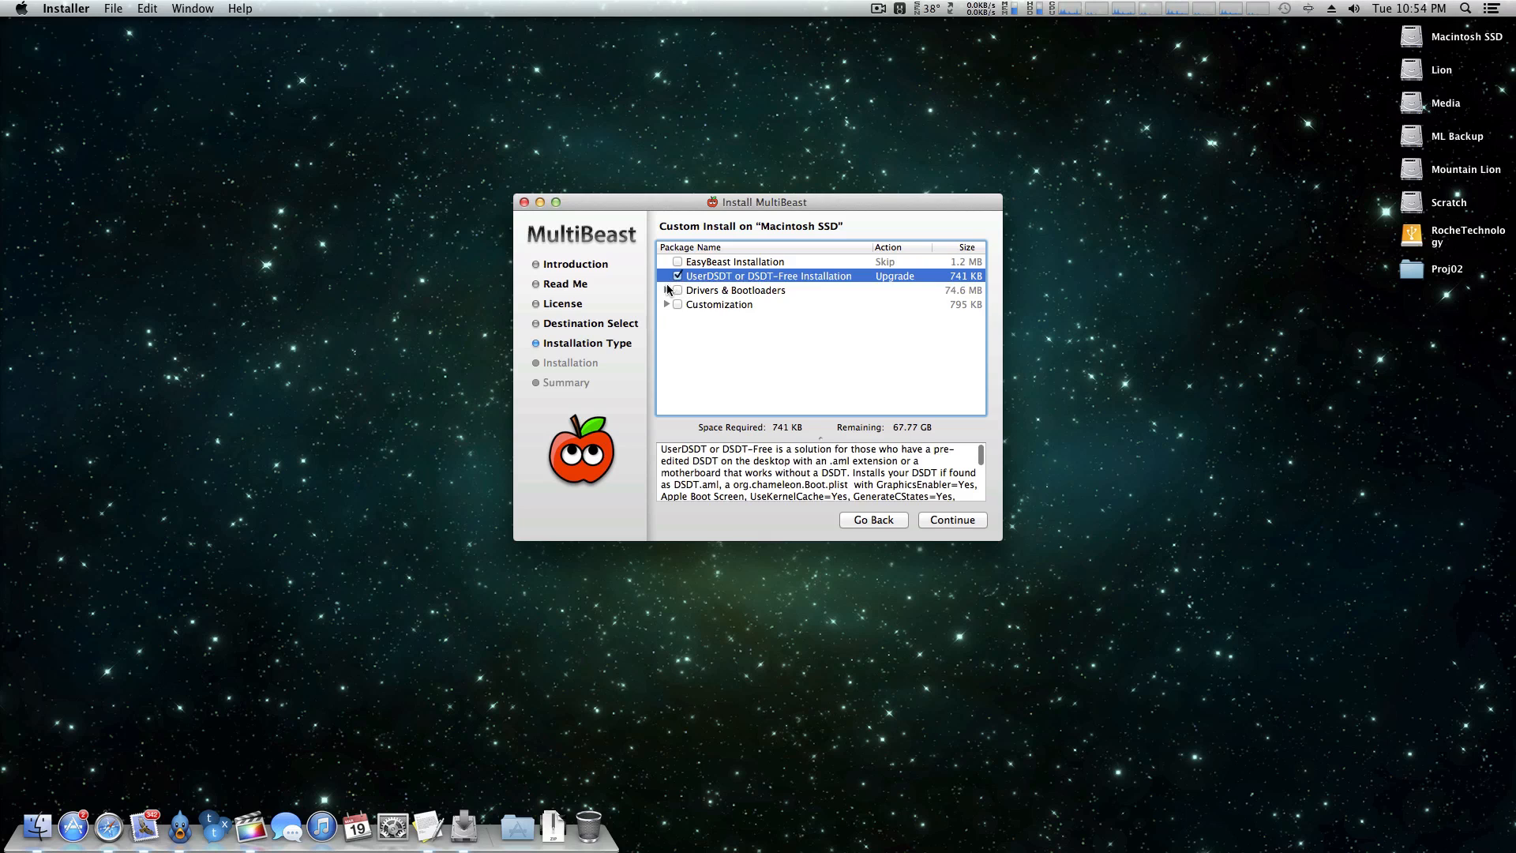
Under Drivers & Bootloaders, mark NullCPUPowerManagement for install alongside UserDSDT
{"action": "left_click", "coordinate": [667, 291]}
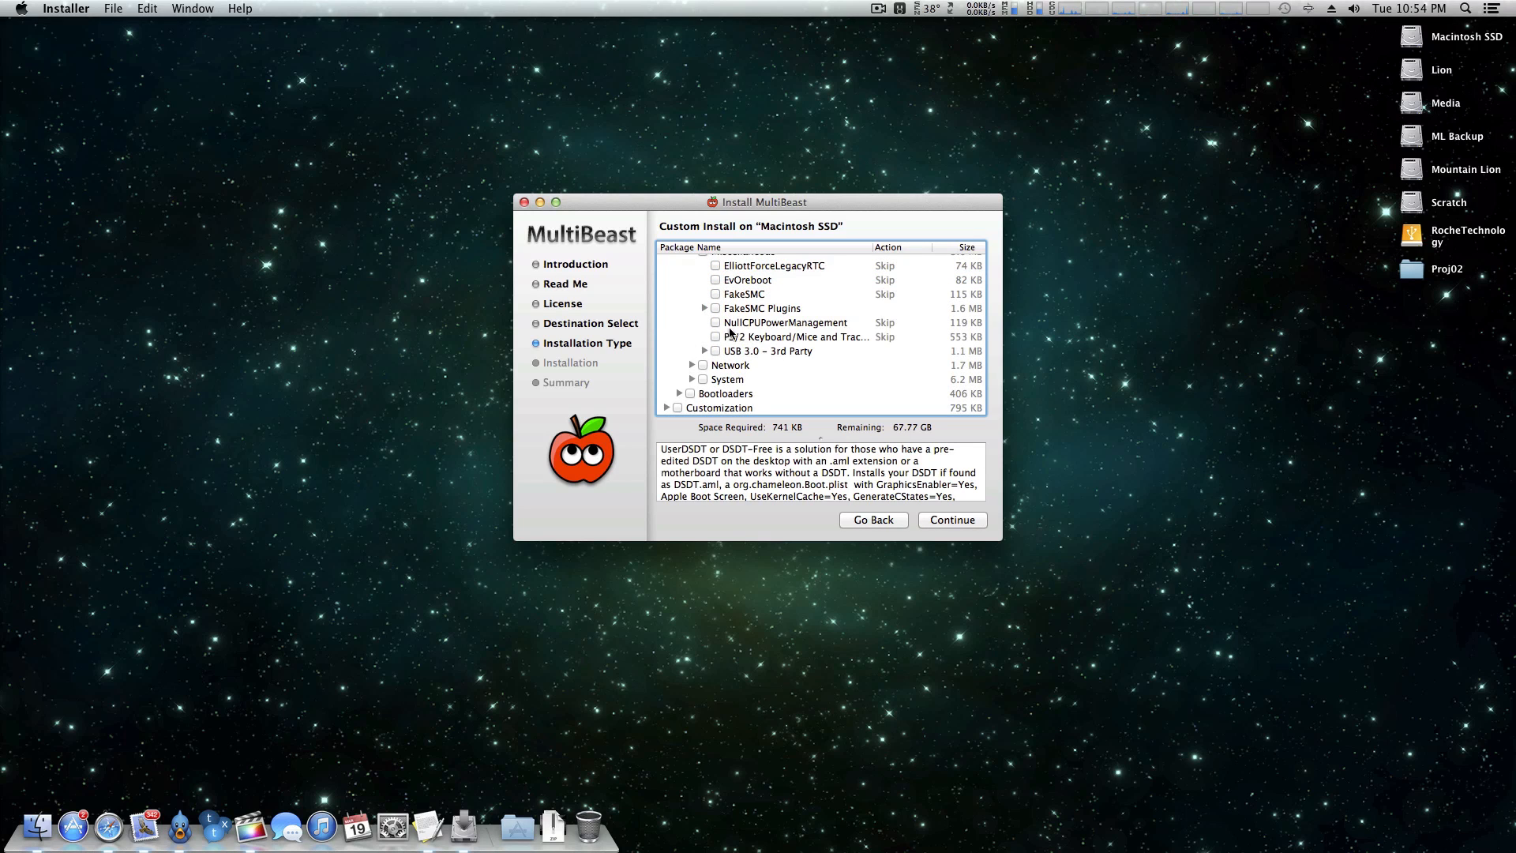
{"action": "left_click", "coordinate": [717, 322]}
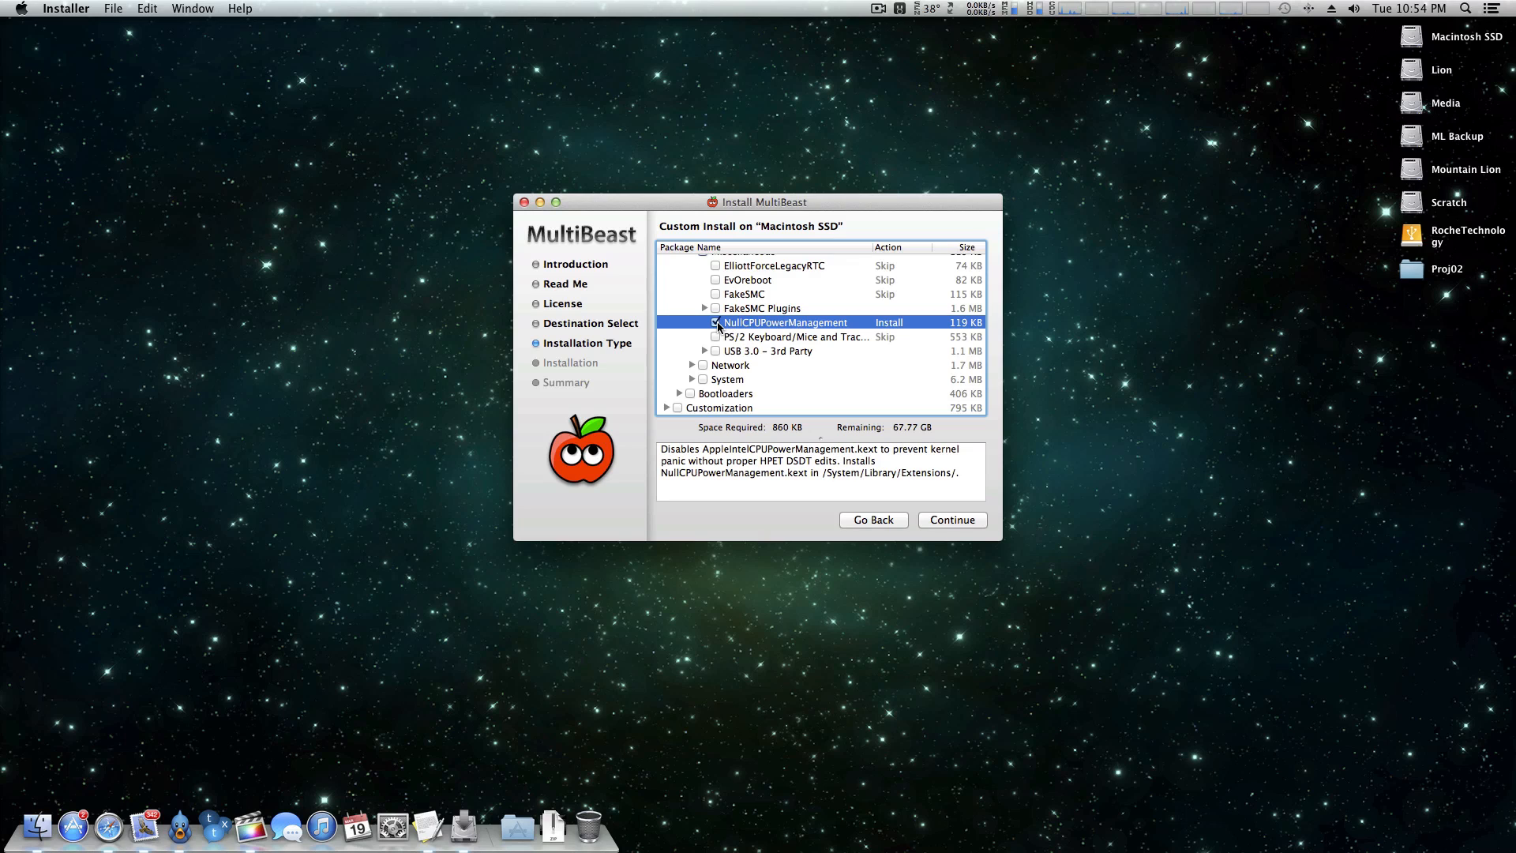